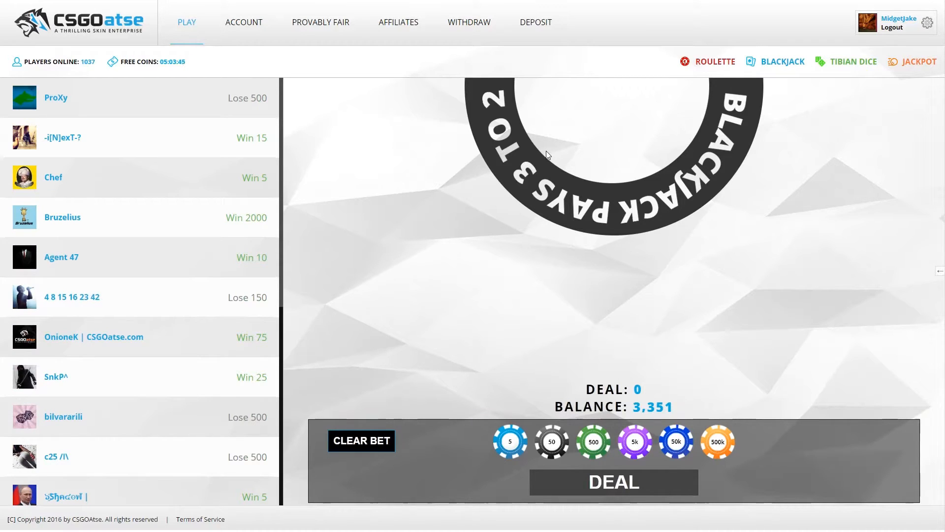
mouse_move(572, 167)
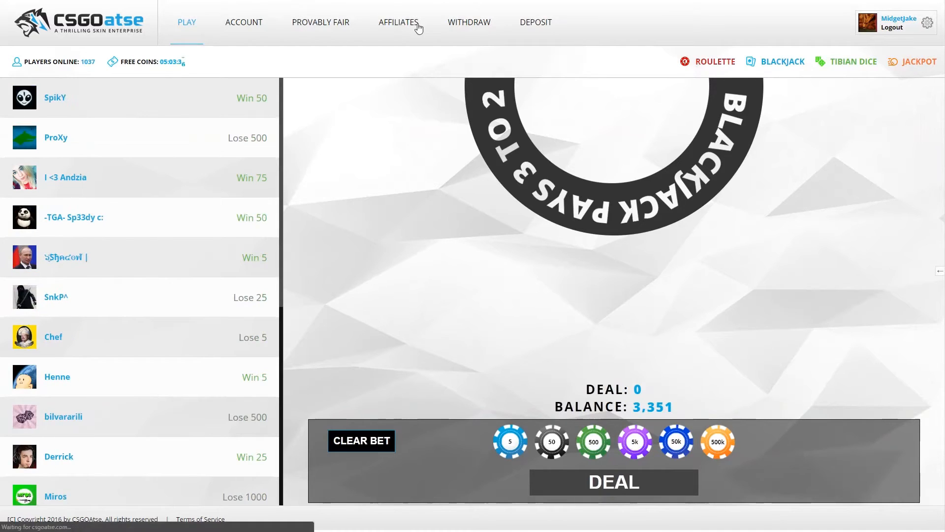
- Show the affiliates page with referral code MIDGETJAKE, 1001 coins collected, and two affiliates
left_click(398, 23)
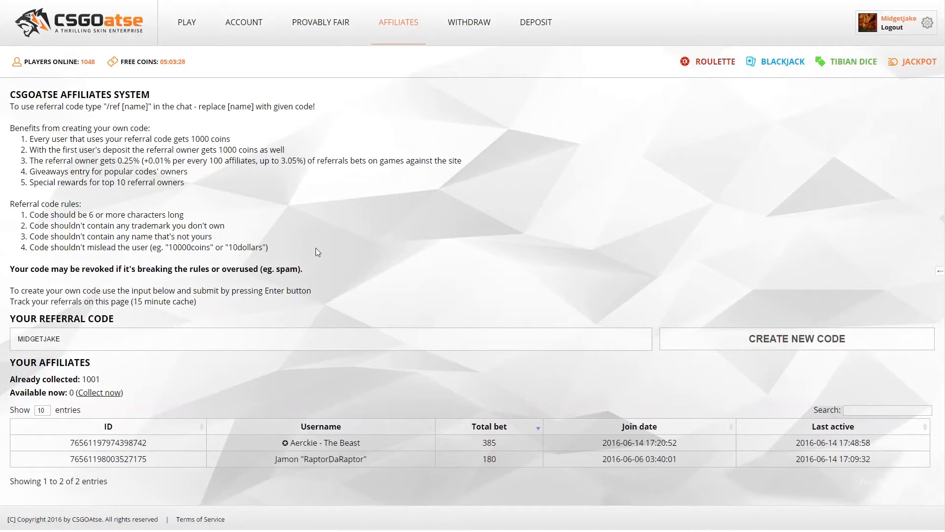
mouse_move(266, 33)
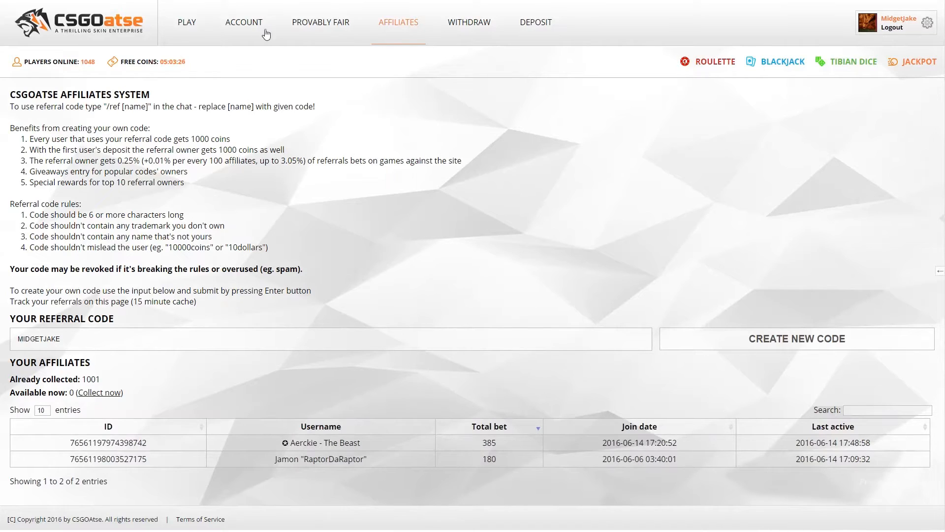
mouse_move(773, 74)
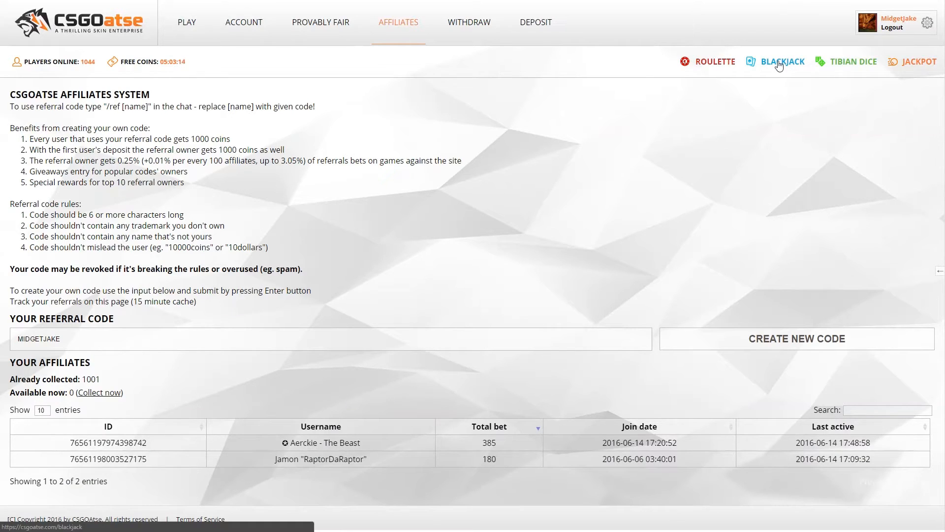
- Back at blackjack, win a 100-coin hand standing on 20, raising the balance to 3,451
left_click(782, 61)
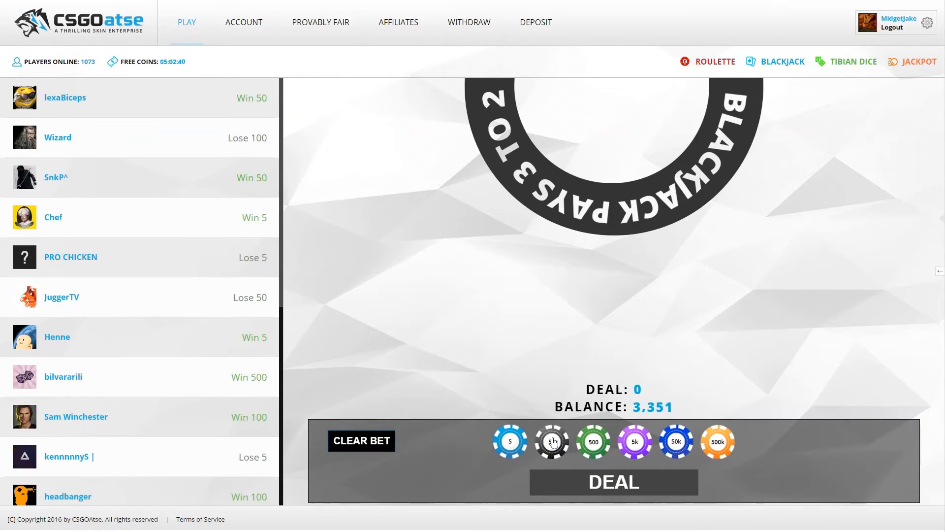
left_click(551, 442)
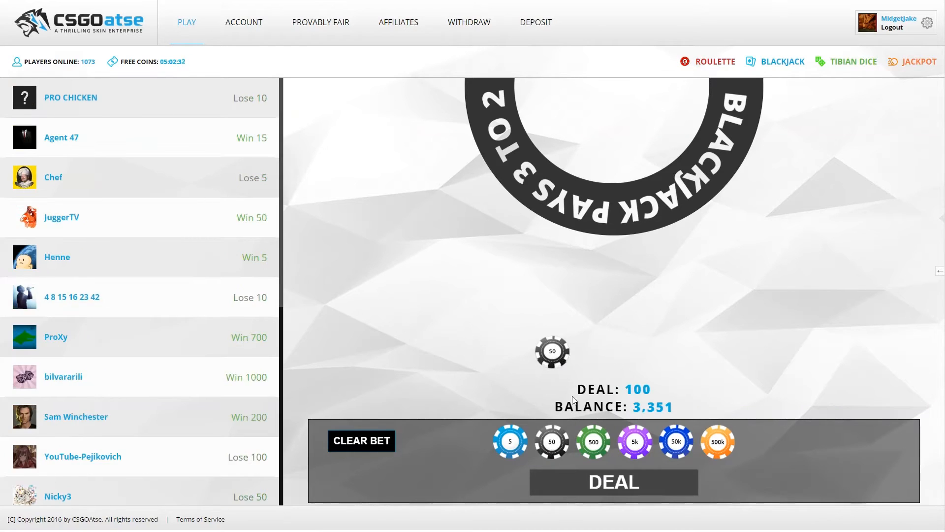
left_click(613, 481)
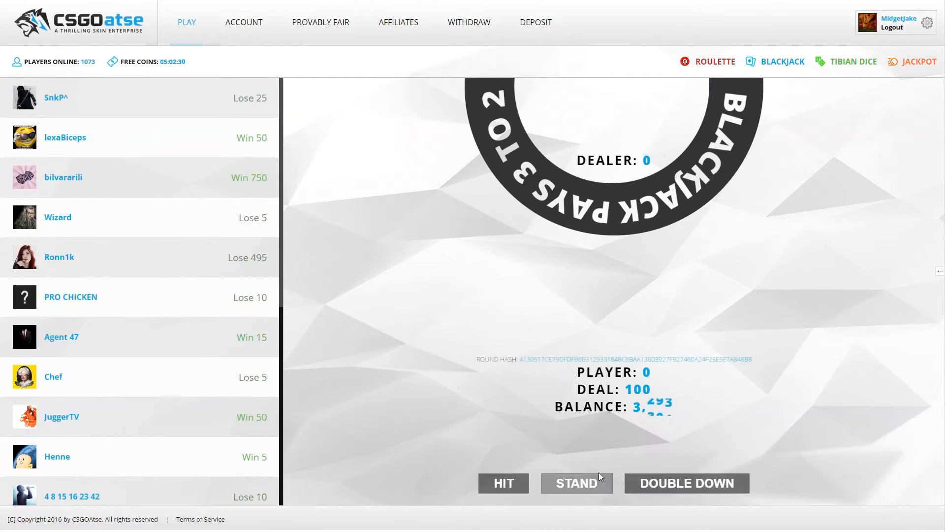
left_click(576, 483)
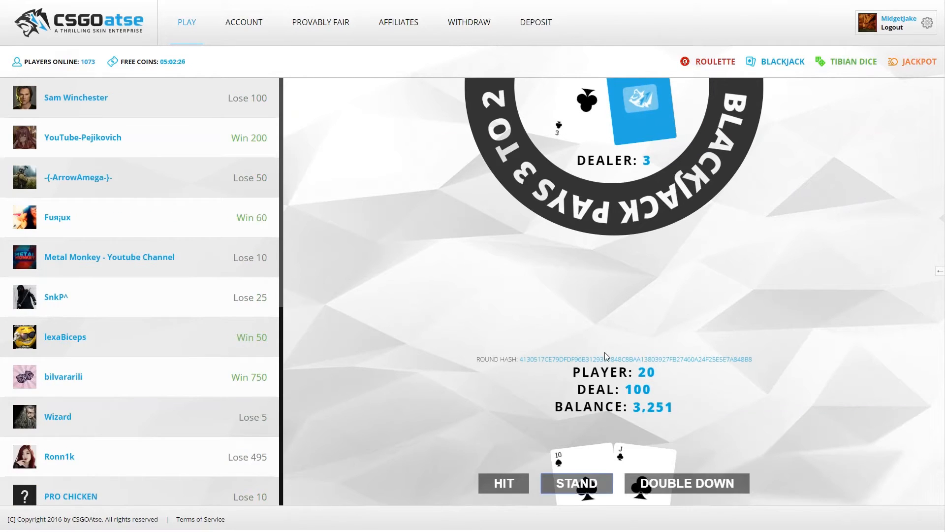
left_click(575, 483)
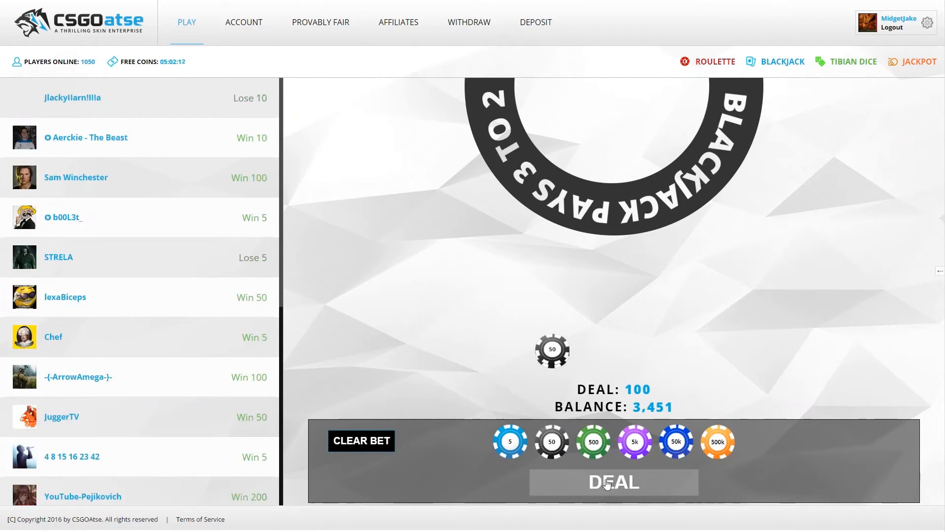
- Win a 100-coin hand on 18 versus dealer's 17 (3,551), then stake 150
left_click(614, 482)
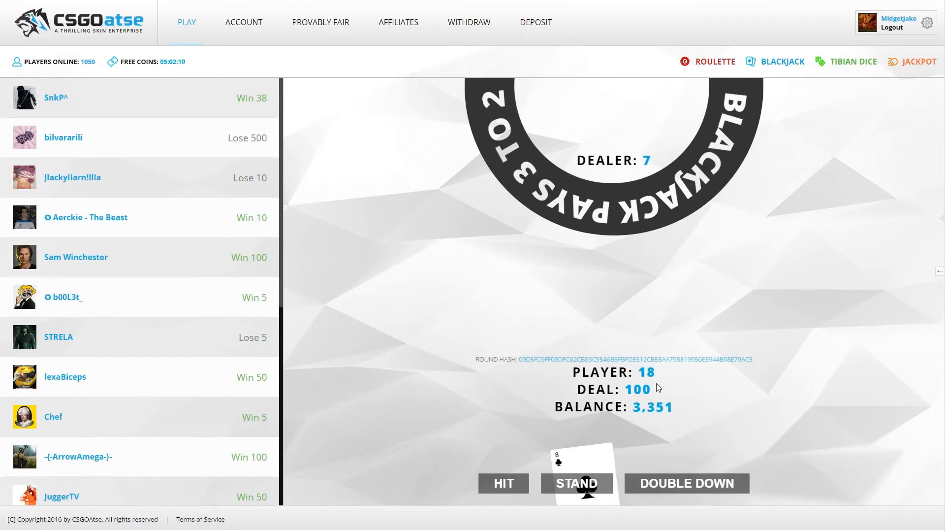
left_click(503, 483)
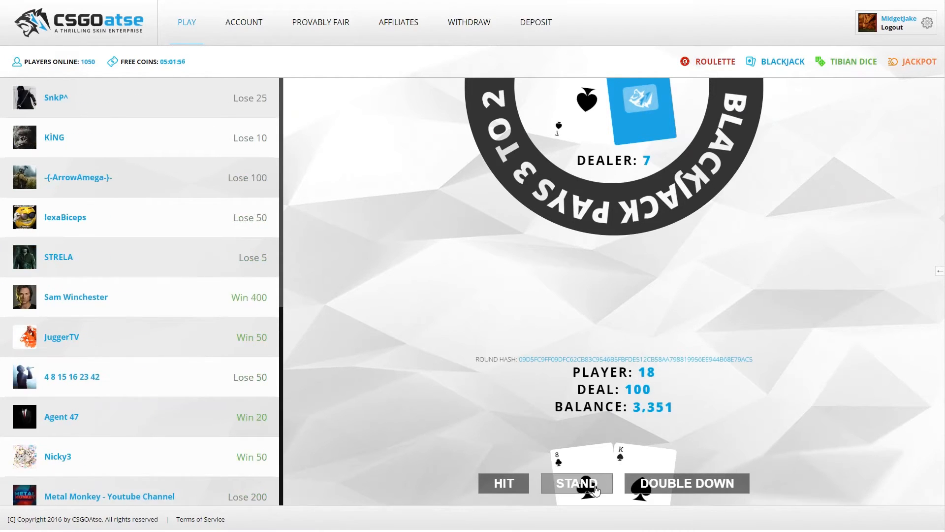
left_click(575, 483)
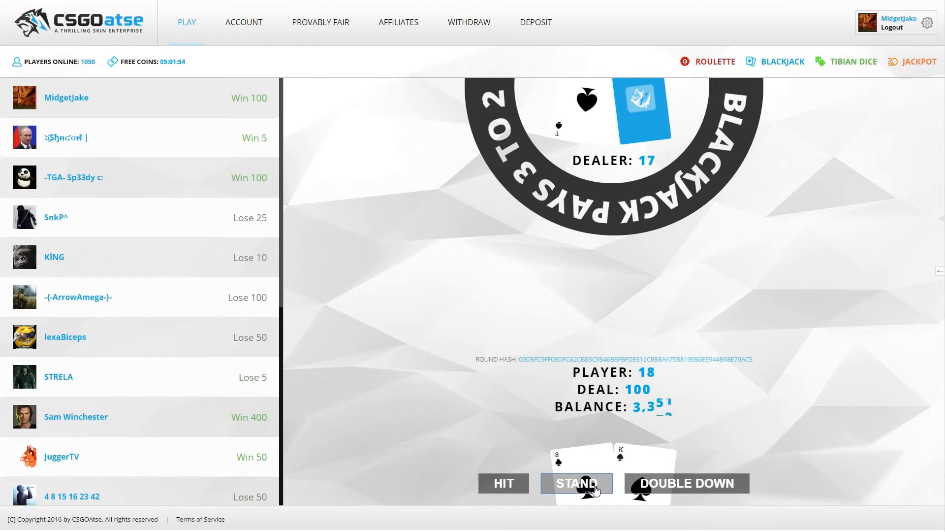
left_click(576, 483)
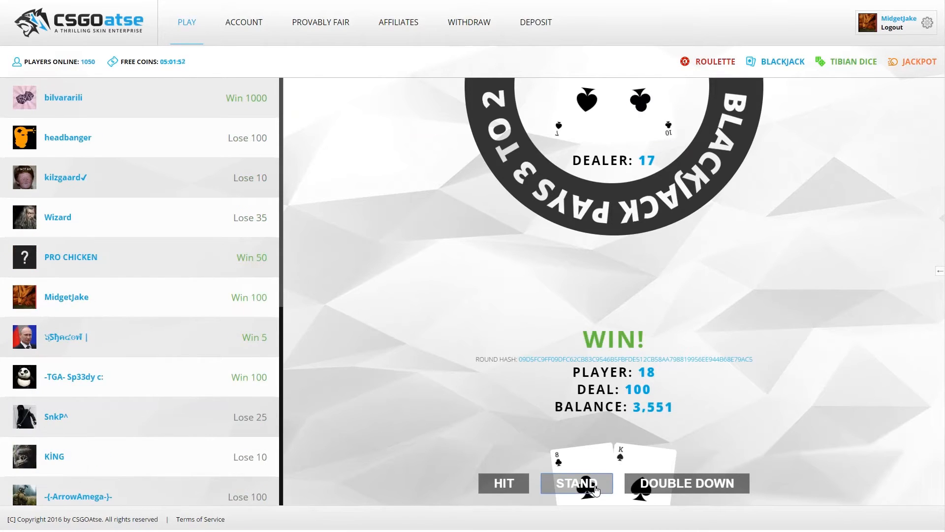
left_click(575, 483)
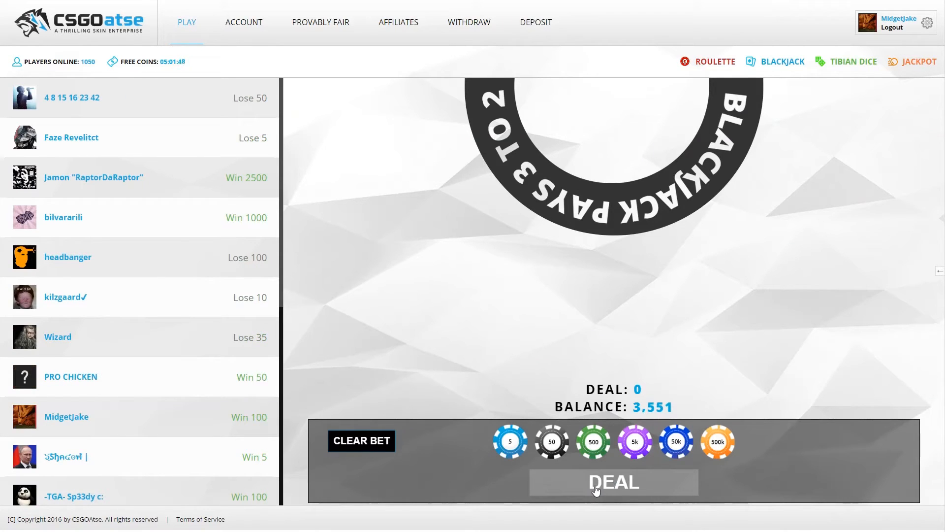
left_click(550, 441)
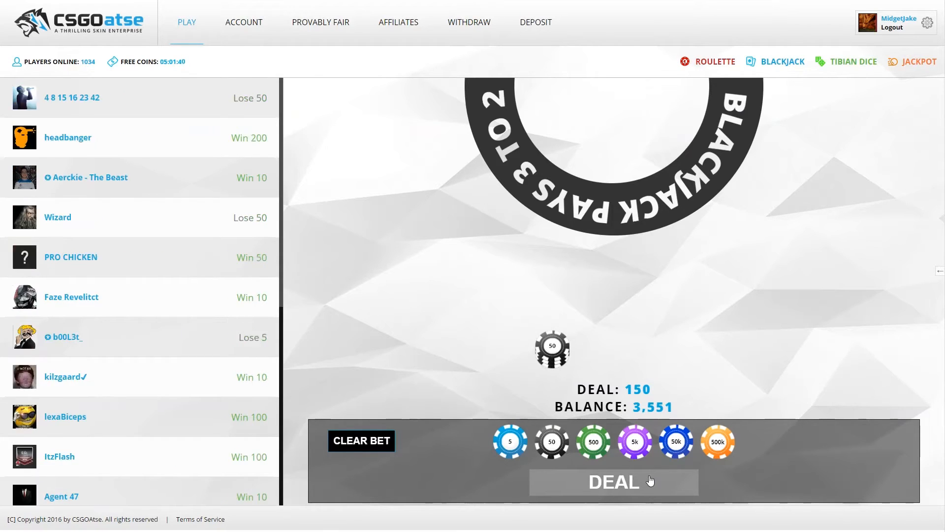
- Double down on 10 with the 150 bet and lose 300, then rebet 150
left_click(613, 481)
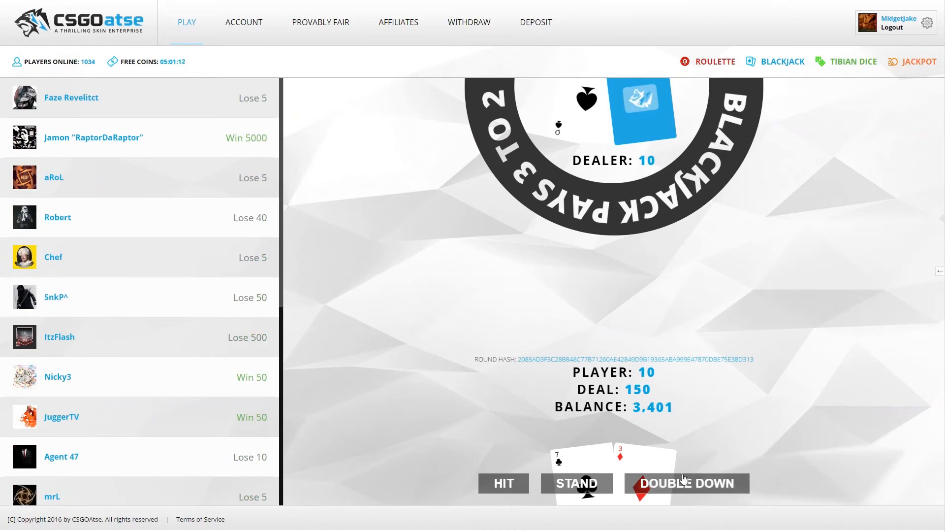
left_click(686, 483)
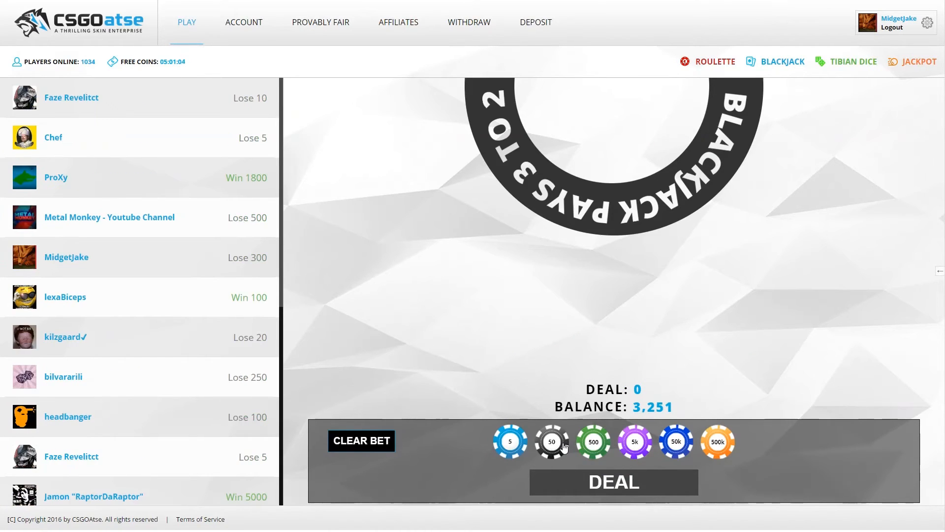
left_click(551, 441)
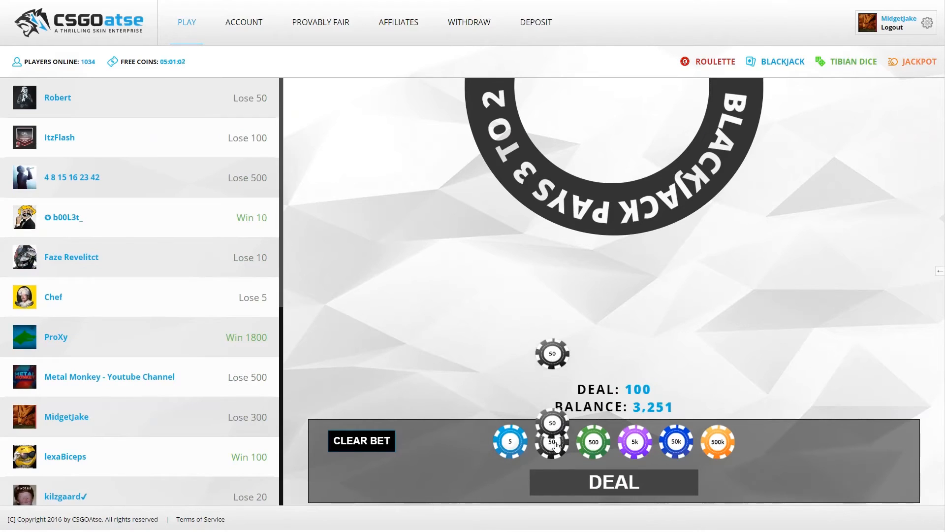
- Win the 150 hand standing on 20, reaching 3,401, and switch to Tibian Dice
left_click(613, 482)
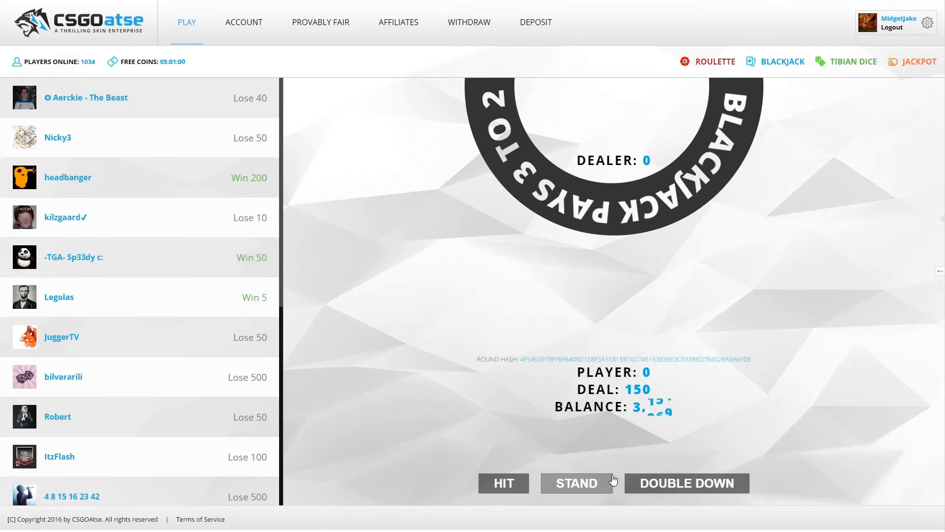
left_click(575, 483)
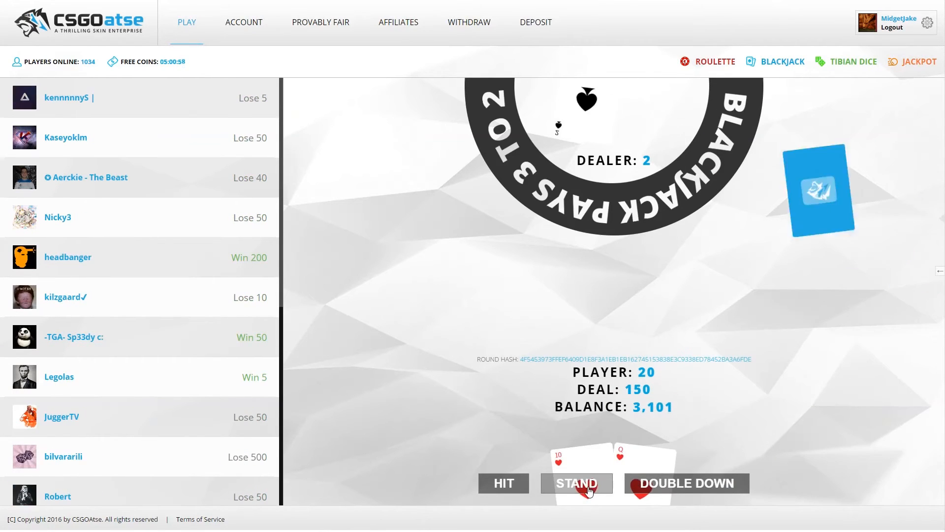
left_click(576, 483)
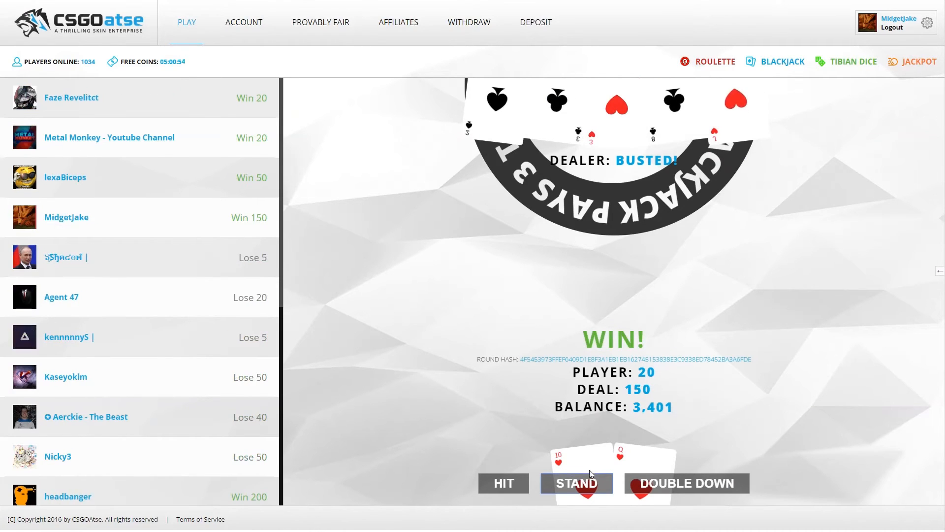
left_click(576, 482)
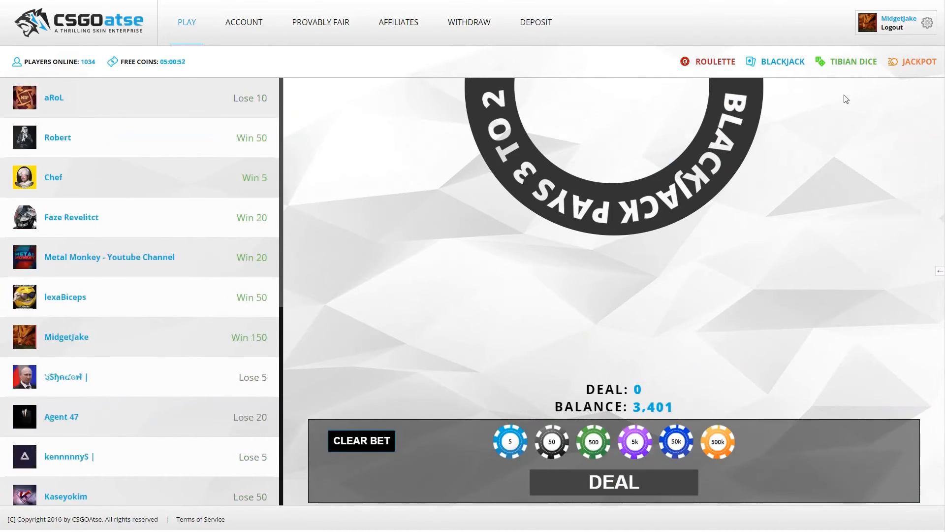
left_click(852, 61)
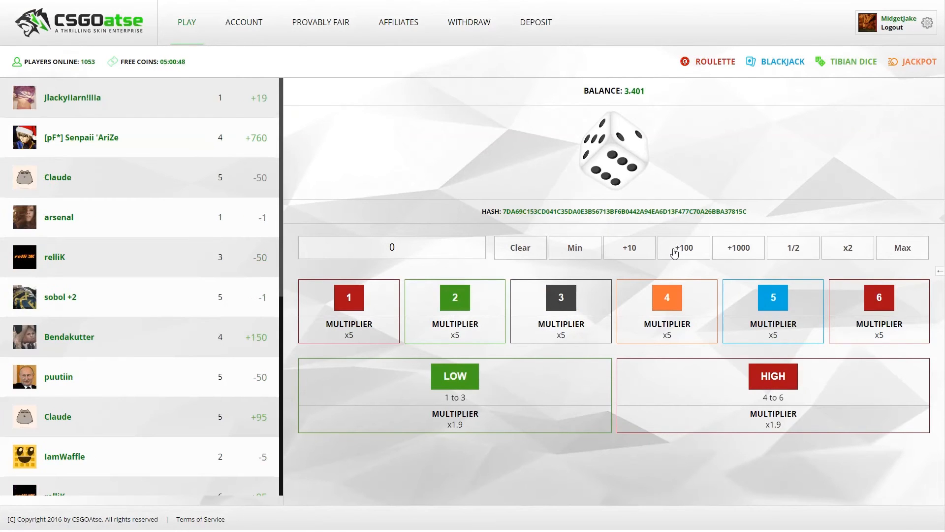
- Set a 100-coin dice bet and lose rolls on numbers 2 and 3, ending at 3,000
left_click(683, 247)
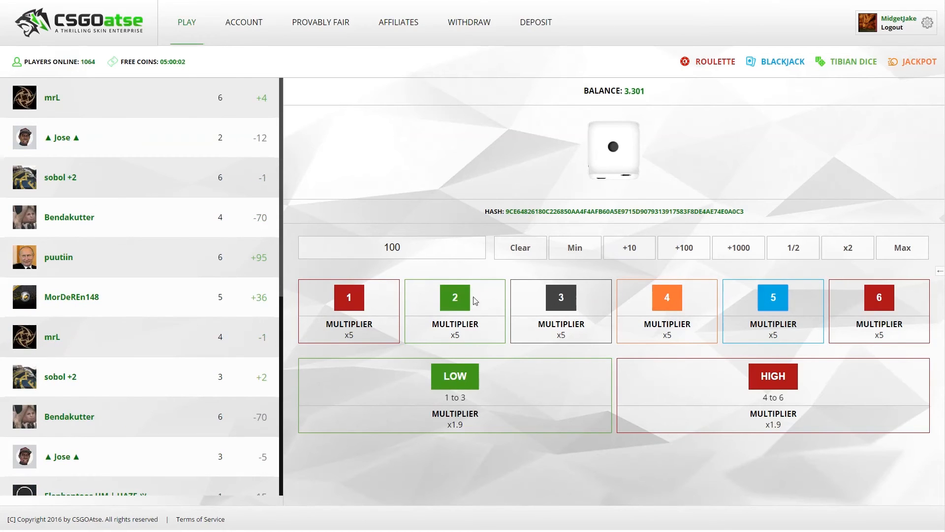
left_click(455, 298)
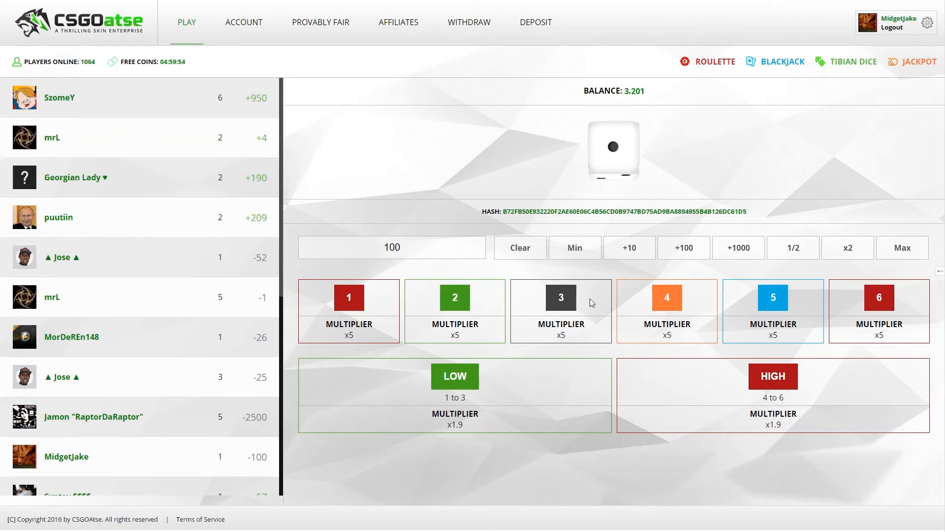
left_click(560, 297)
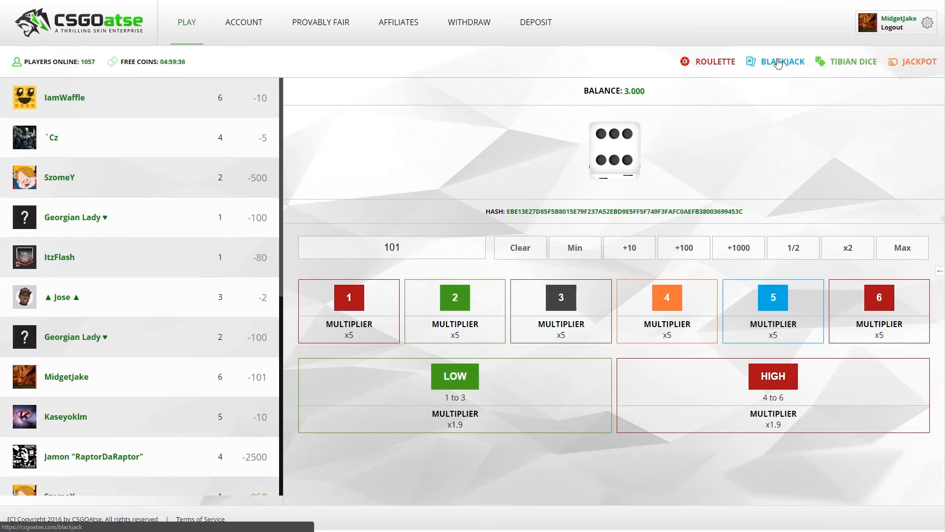
- Bet 500 on the number 3 and lose when a 5 rolls, leaving 2,500
left_click(782, 61)
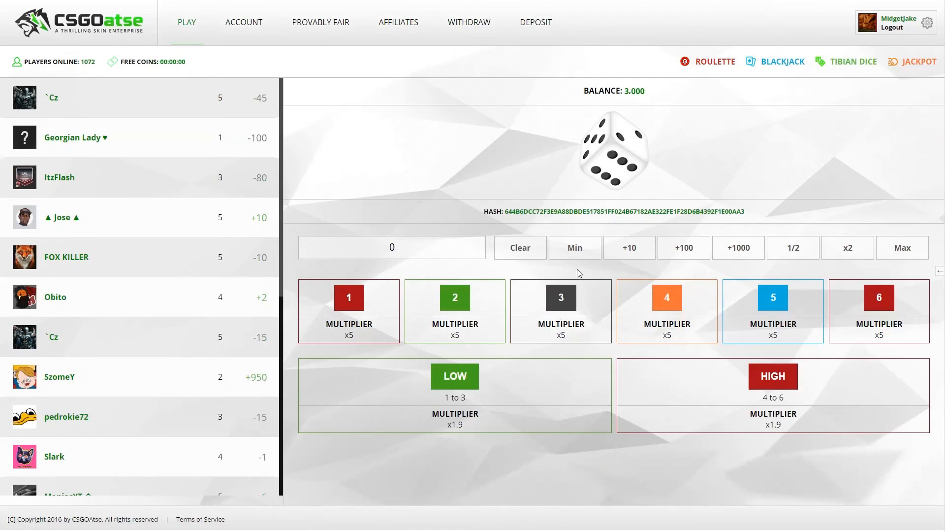
type("05")
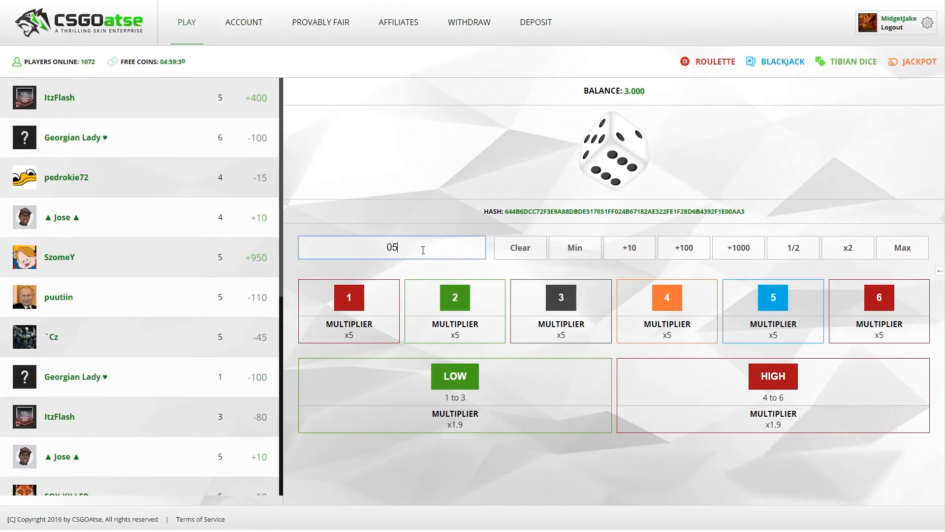
type("500")
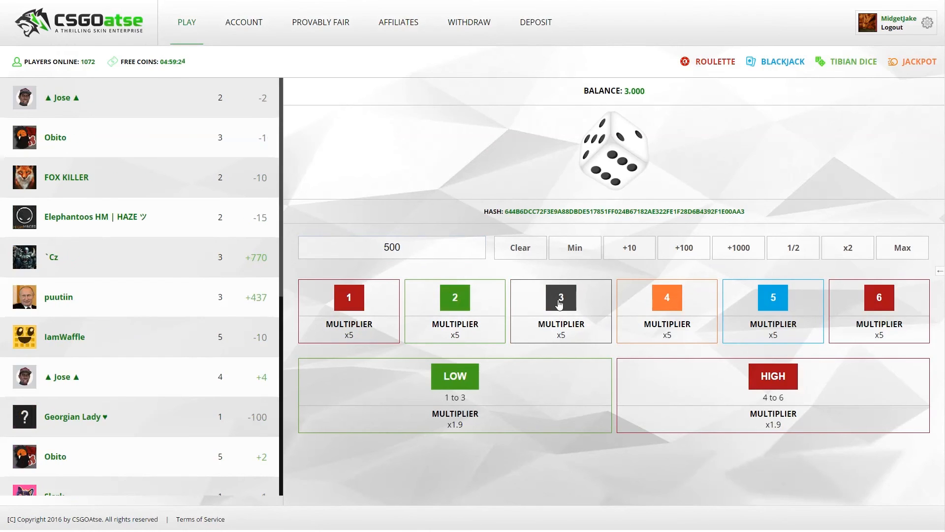
left_click(561, 298)
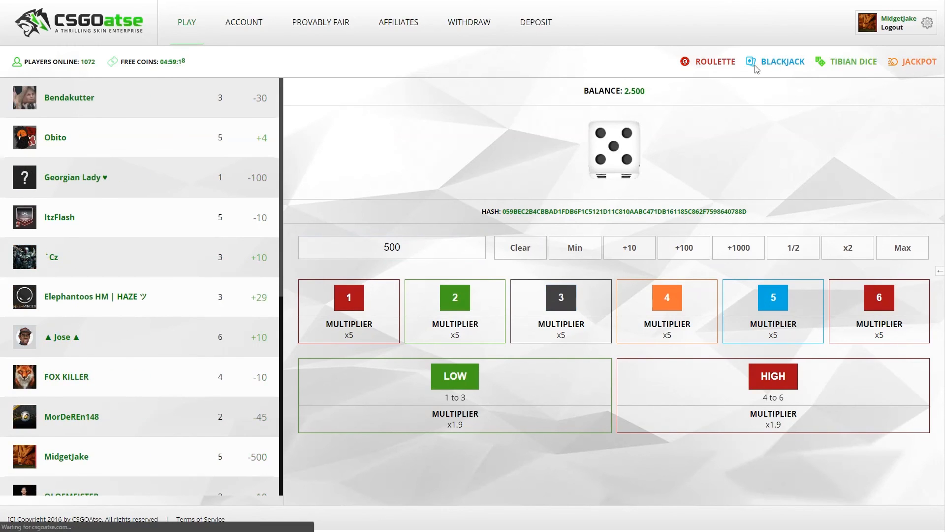
- Bet all 2,500 on a blackjack hand, hit to 17, and lose to dealer's 18
left_click(782, 62)
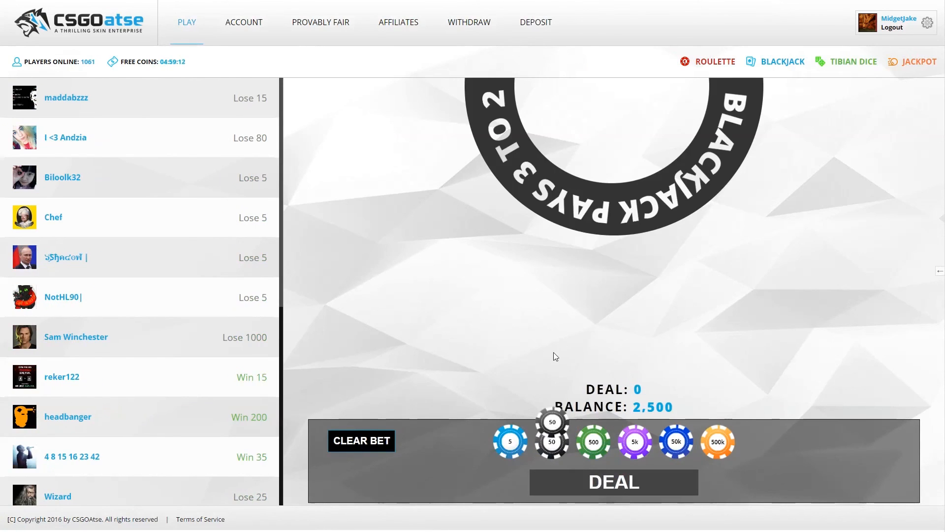
left_click(592, 440)
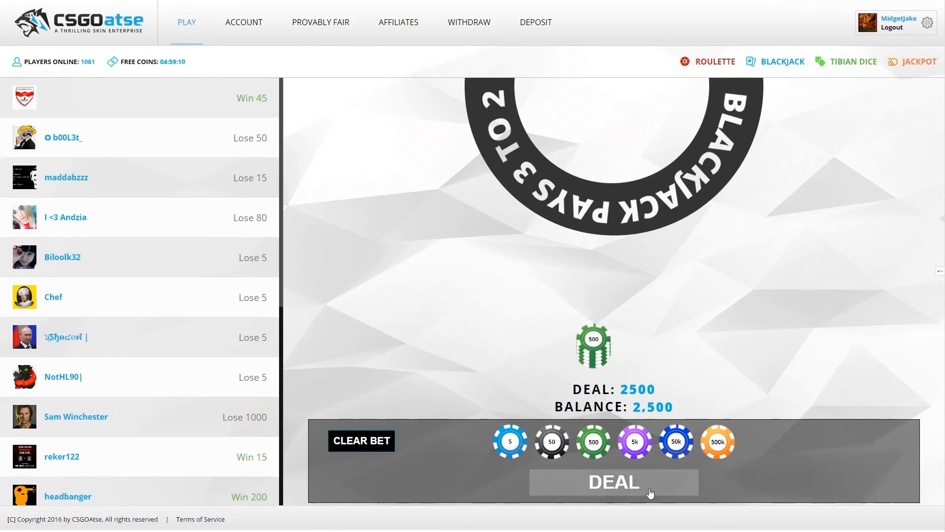
left_click(613, 482)
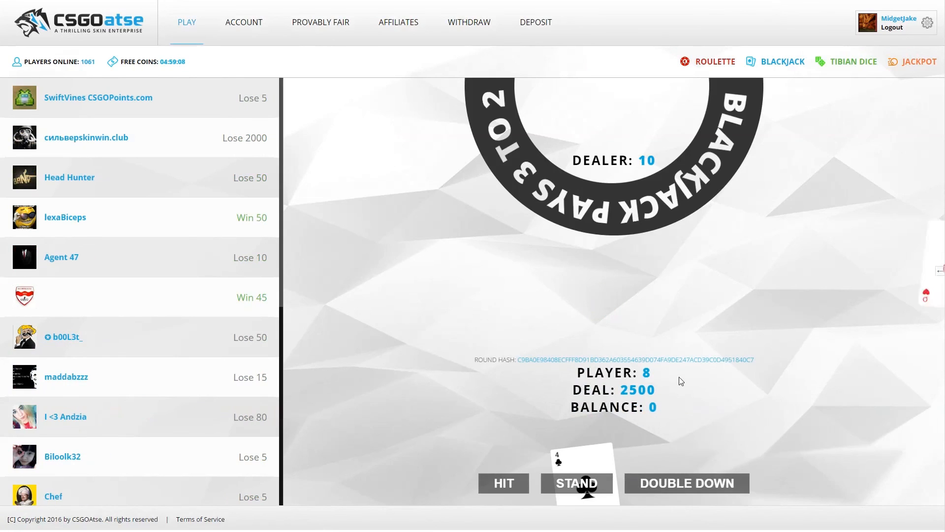
left_click(503, 483)
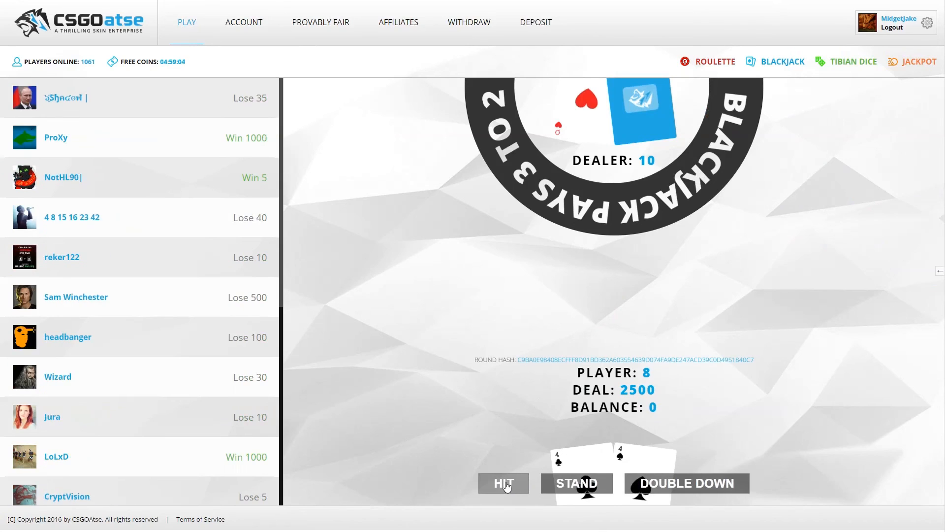
left_click(503, 483)
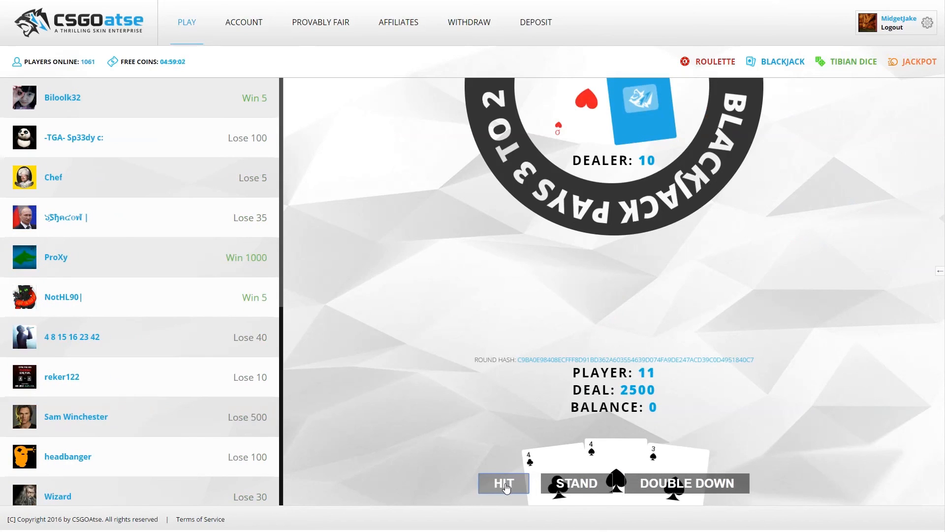
left_click(503, 483)
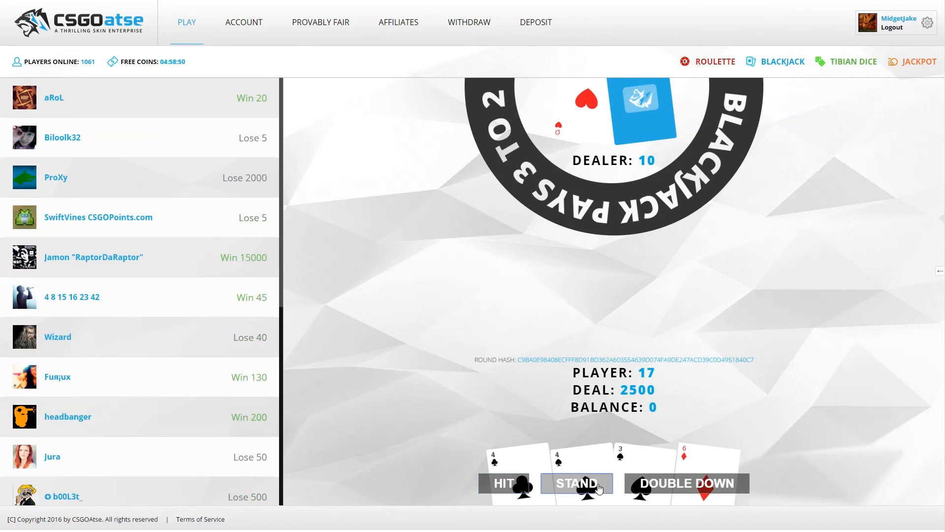
left_click(576, 483)
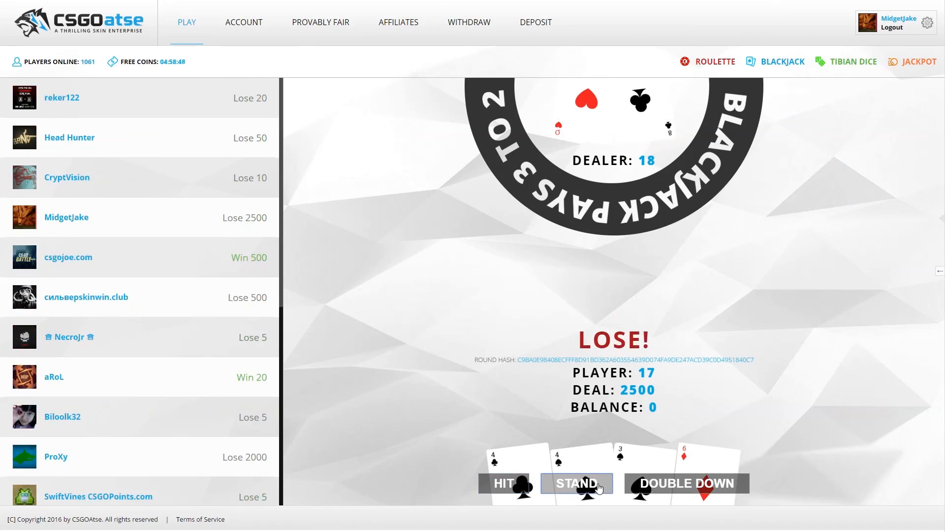